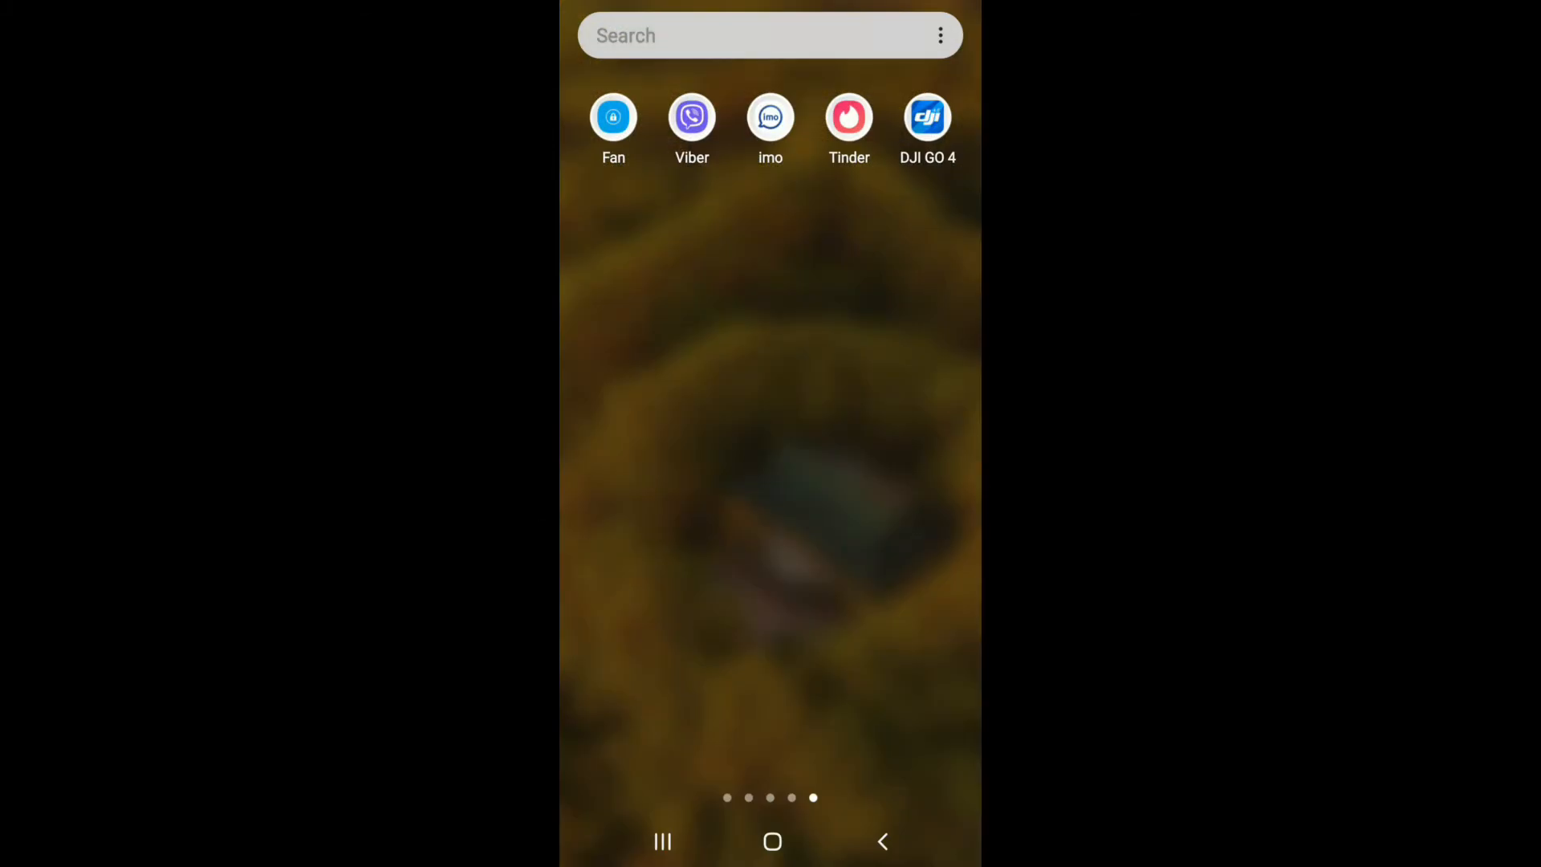
Launch imo from the home screen to reach Rabina's chat thread.
click(770, 117)
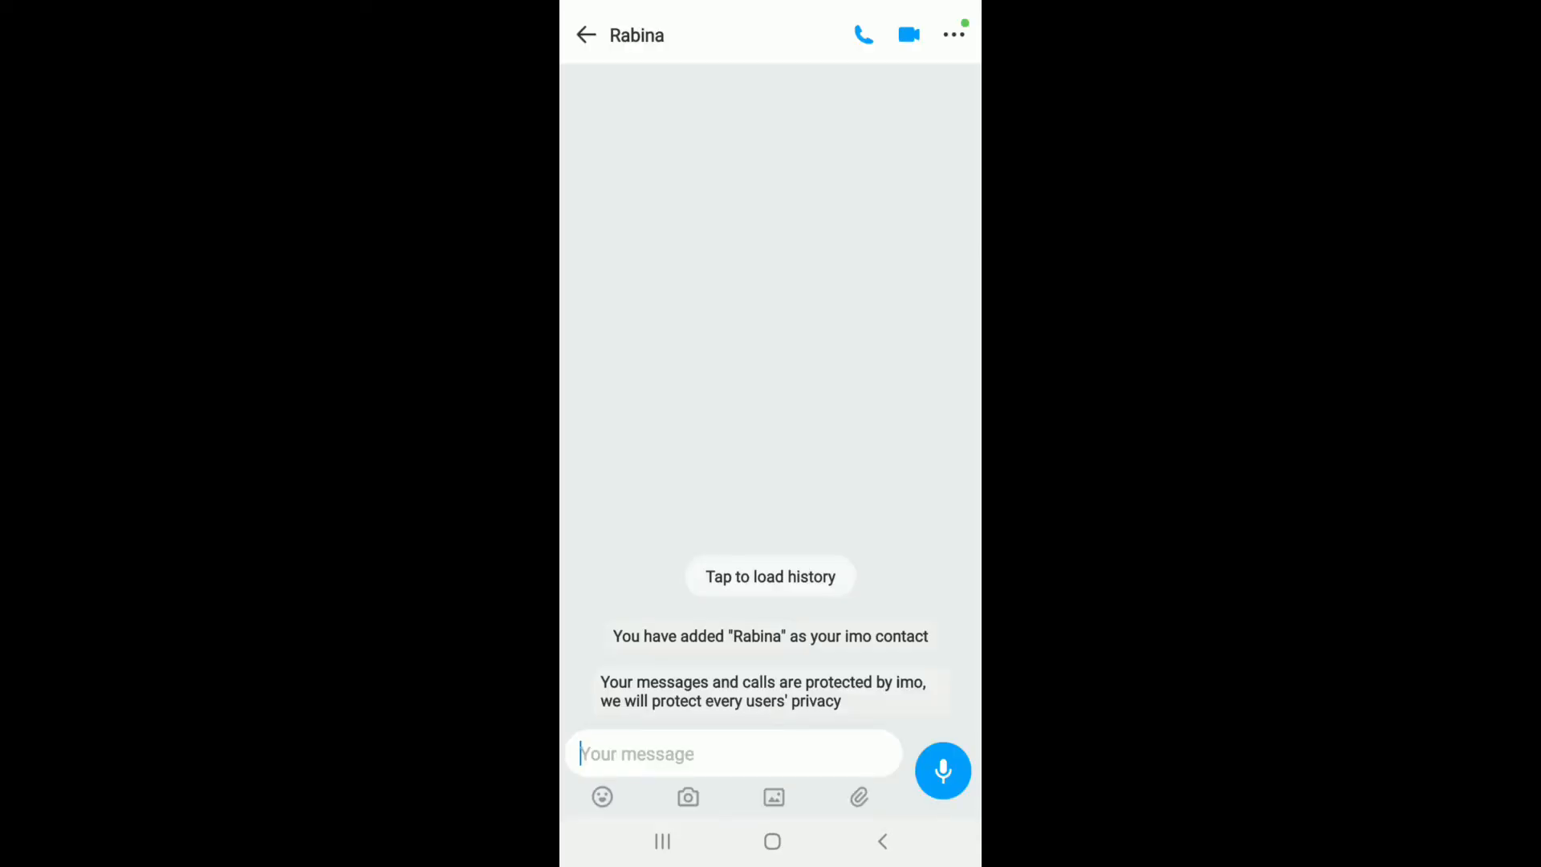
Place a video call to Rabina from her chat and hang up.
click(603, 797)
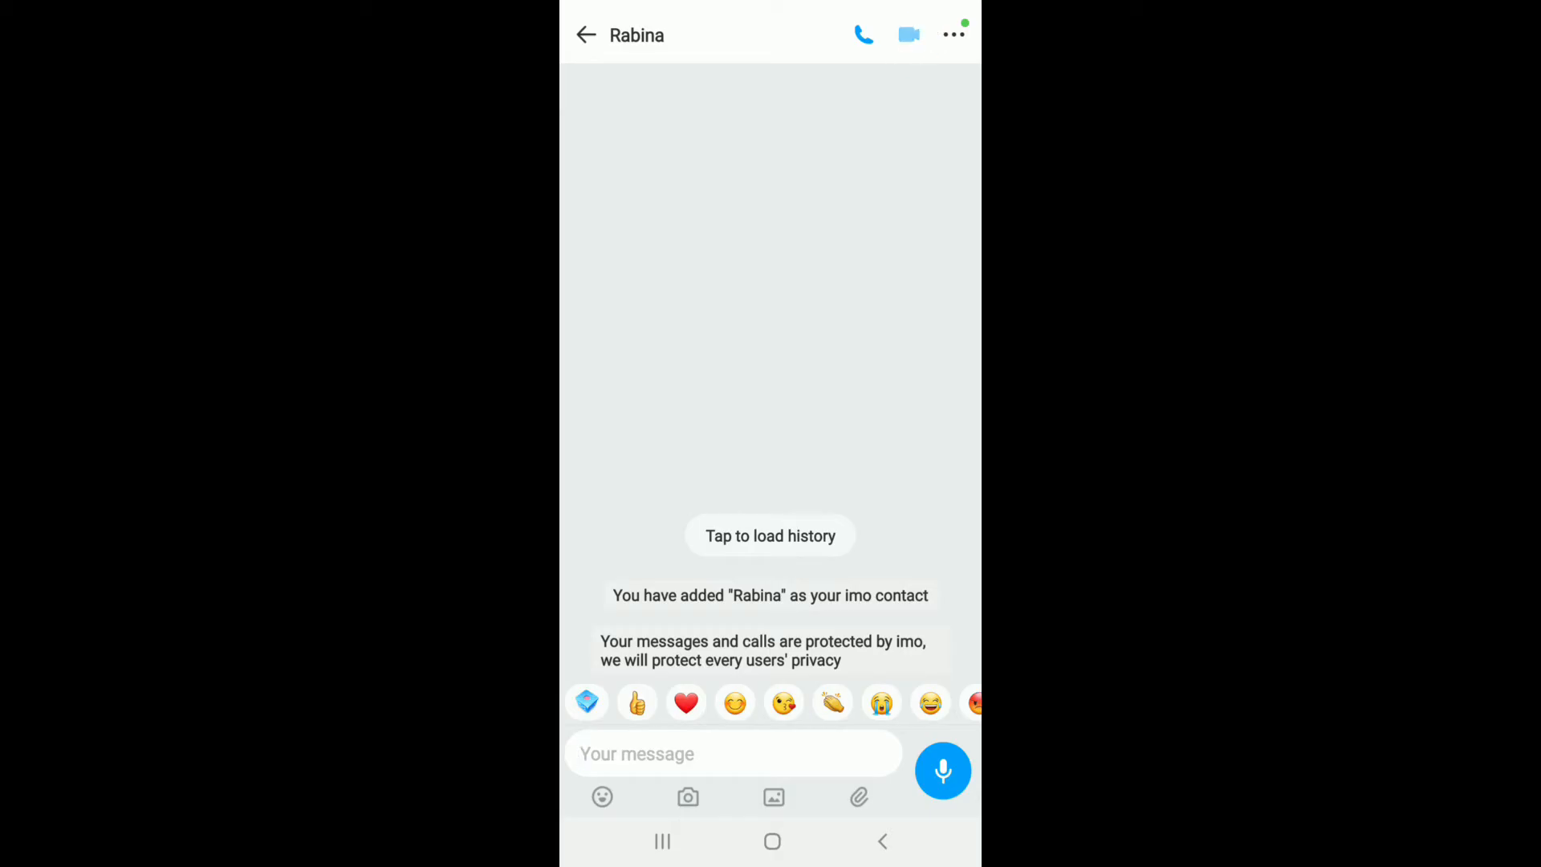
click(863, 34)
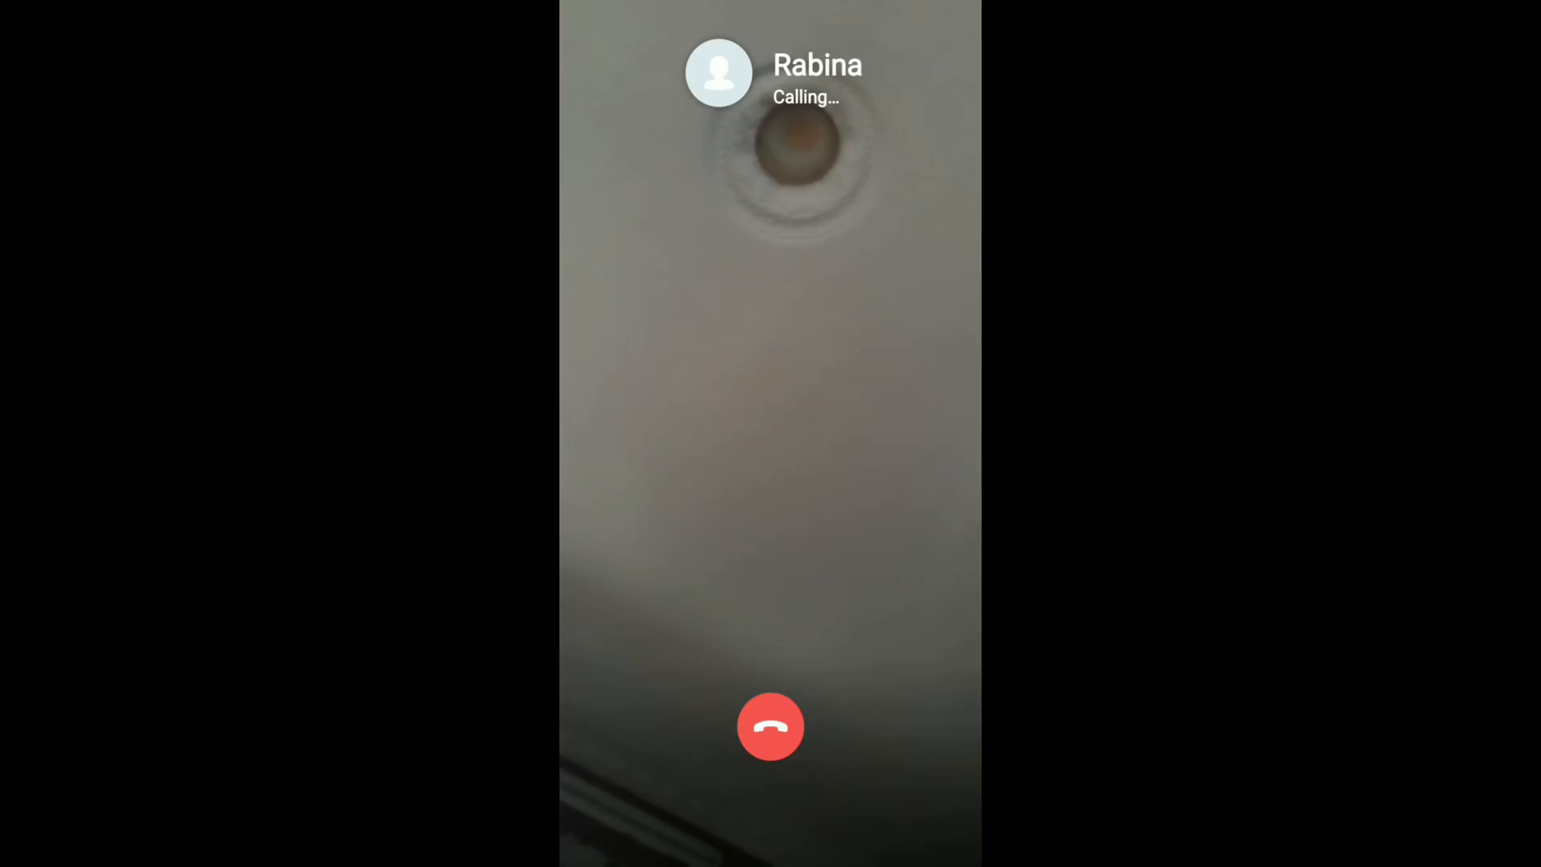
click(771, 727)
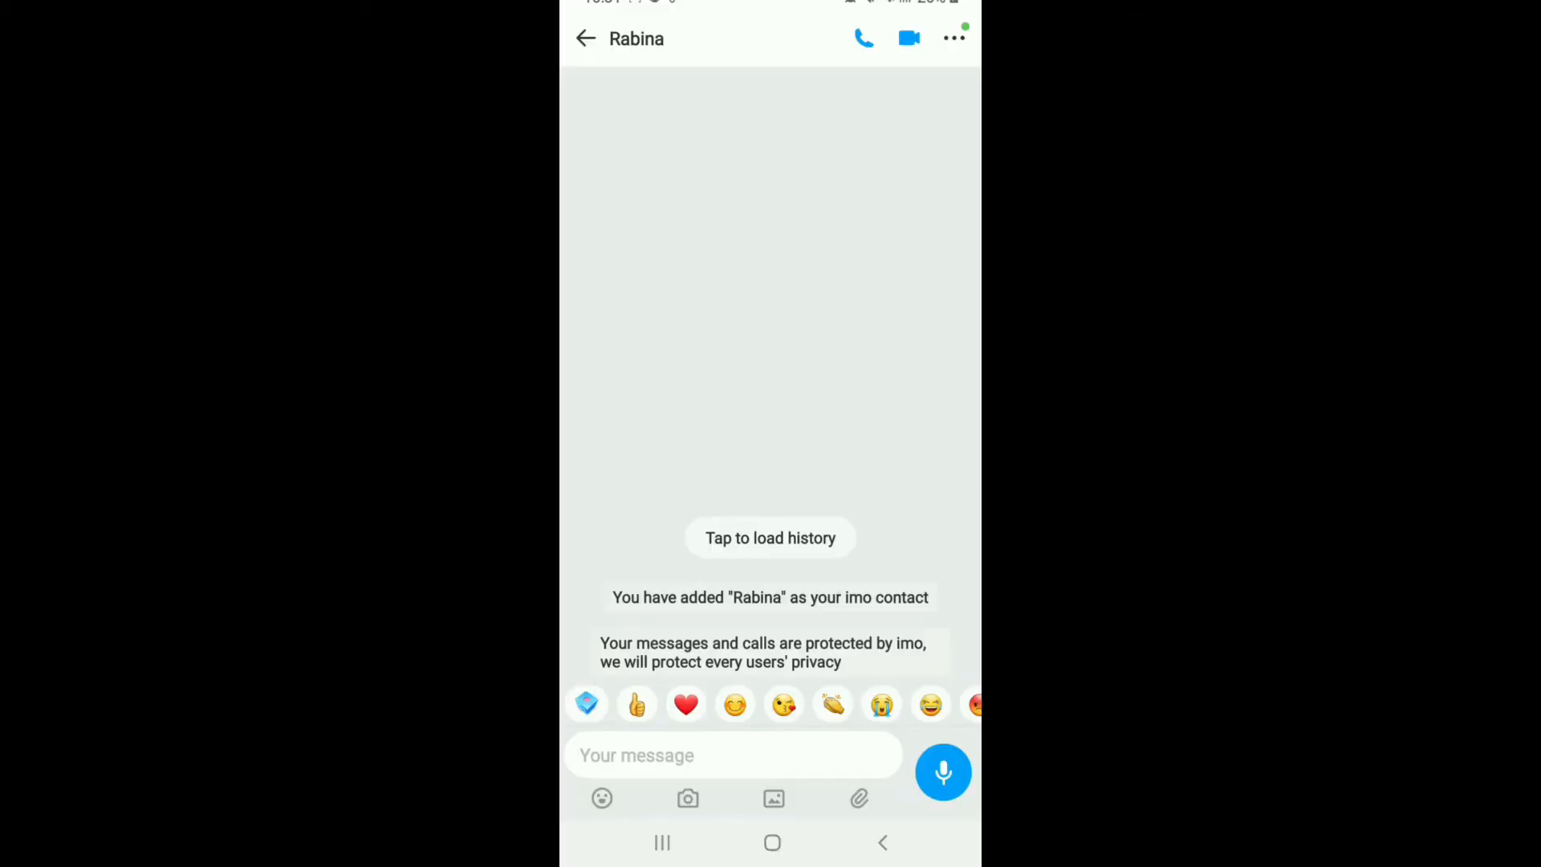
Return to imo's chat list and then to the Android home screen.
click(732, 755)
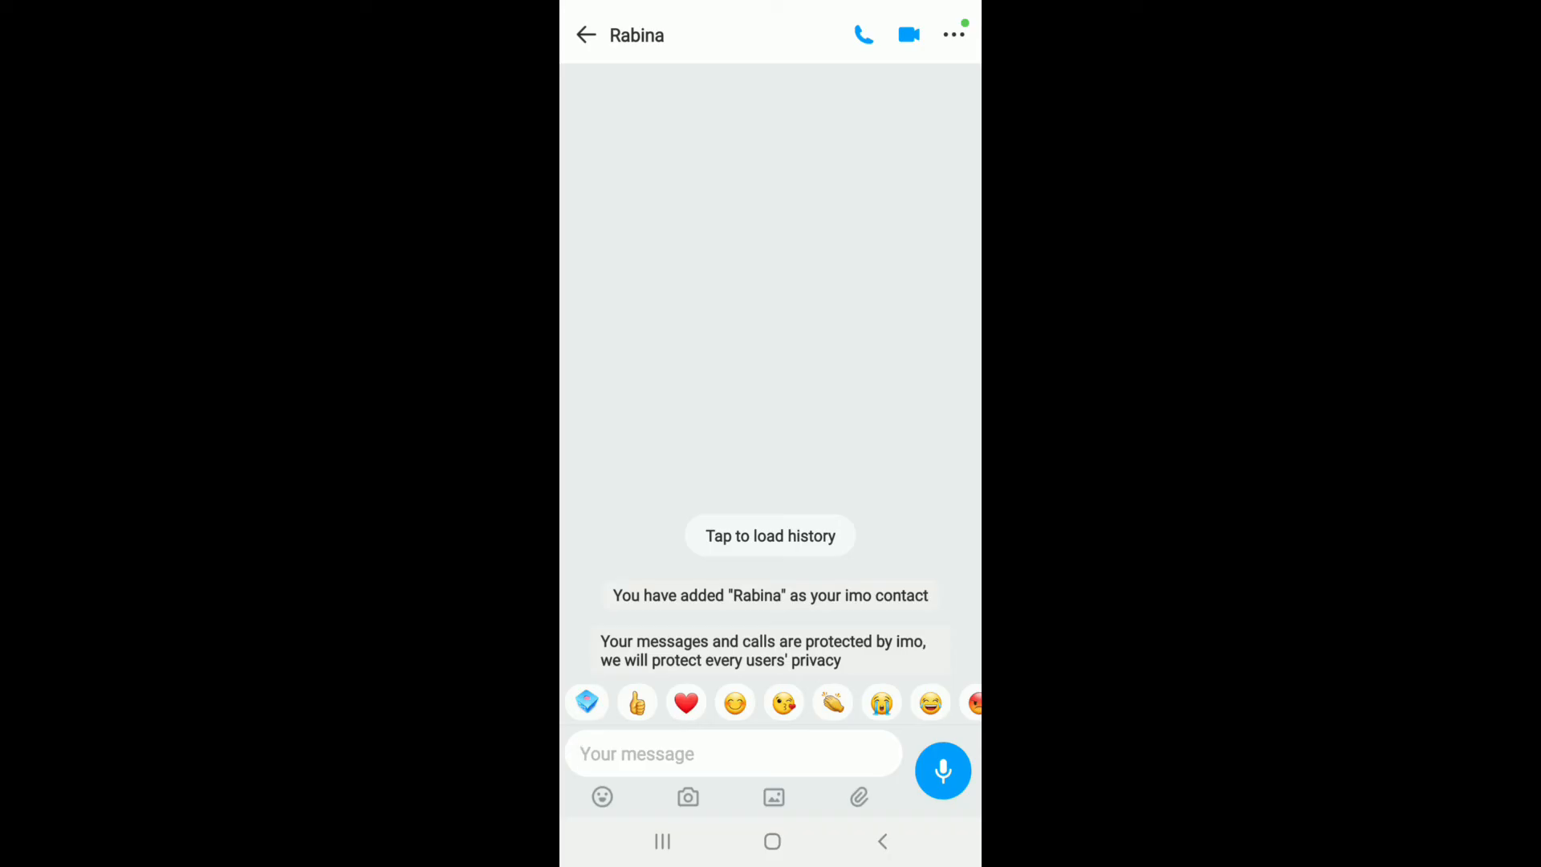
click(586, 34)
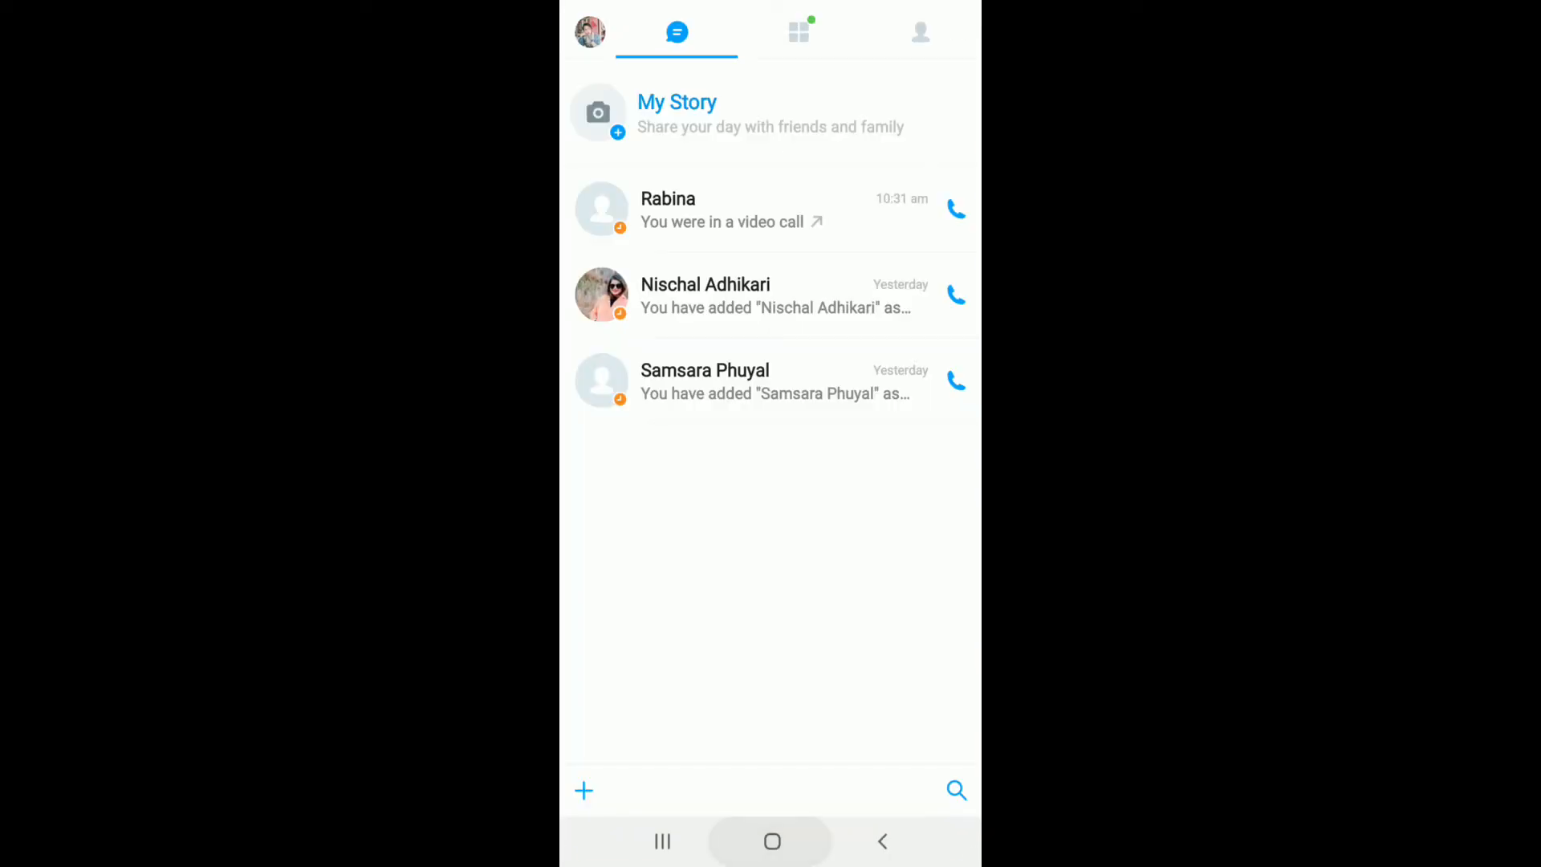
click(771, 841)
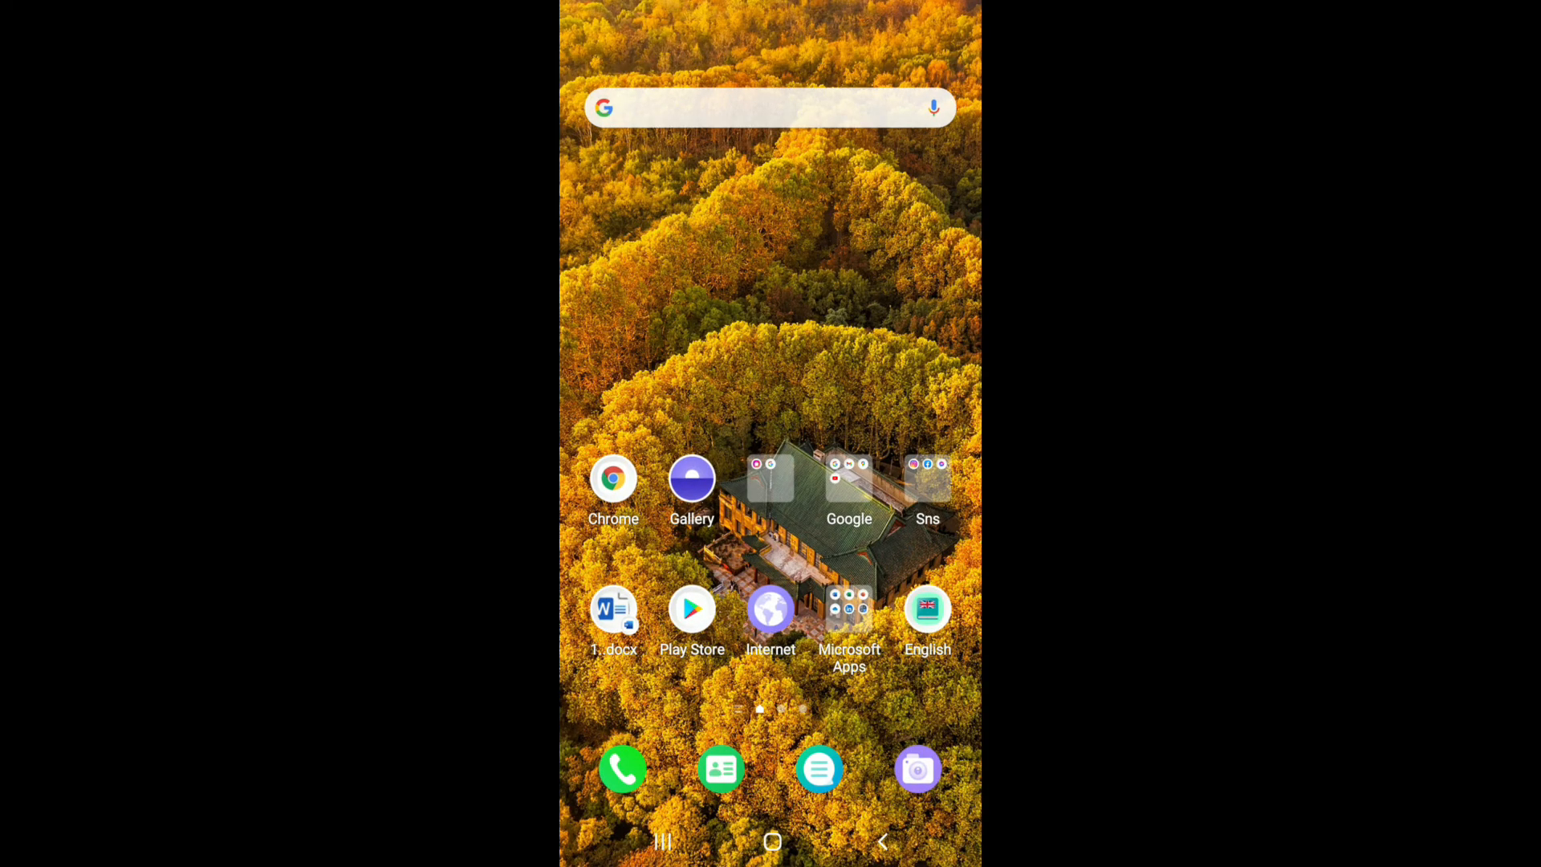